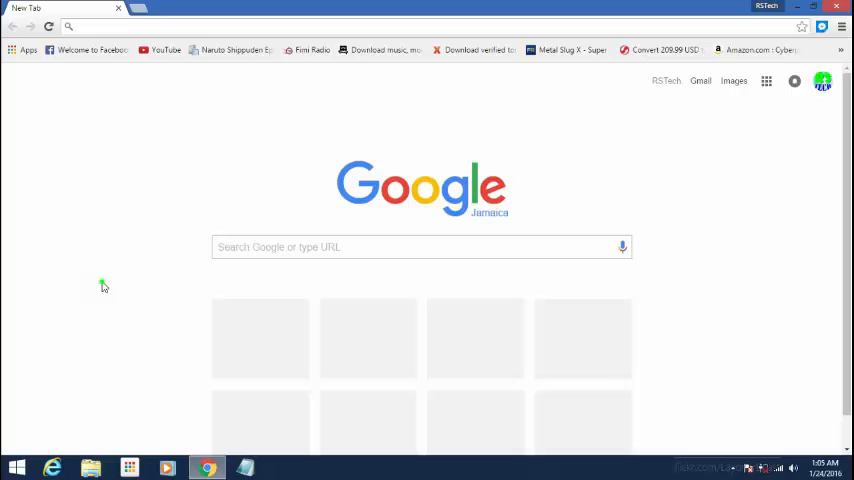
mouse_move(105, 283)
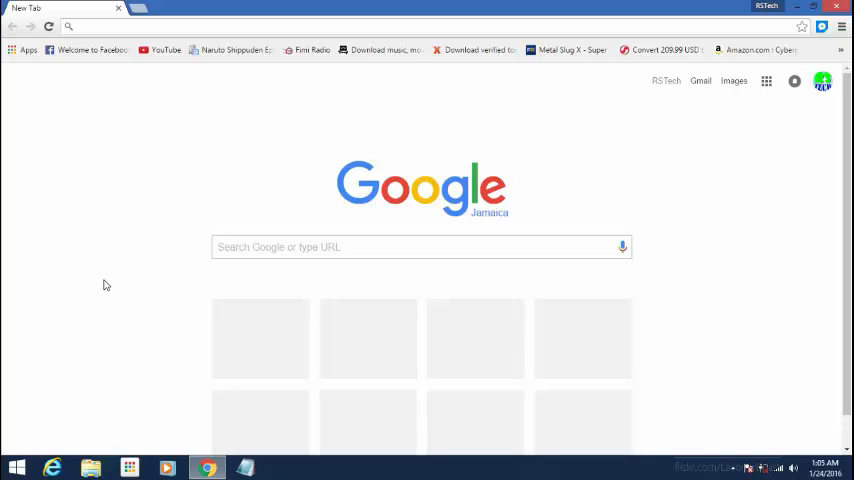
mouse_move(96, 254)
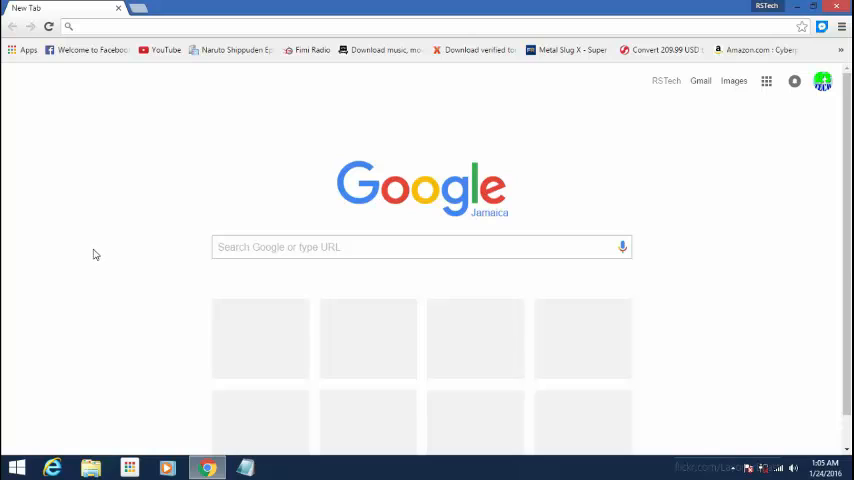
mouse_move(88, 203)
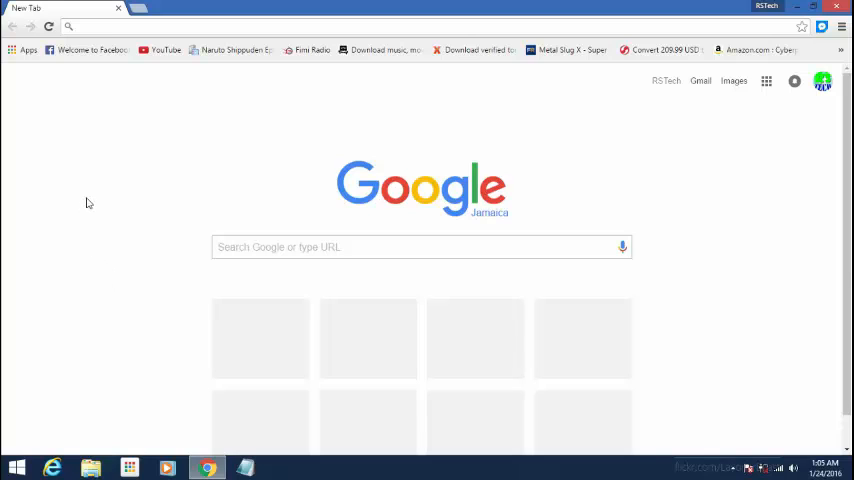
mouse_move(13, 54)
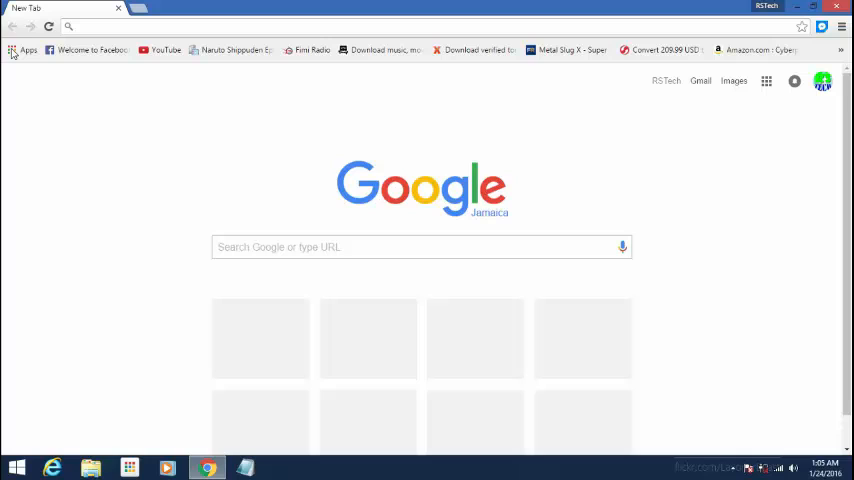
- Open the installed Chrome apps page, then the Chrome Web Store
click(27, 50)
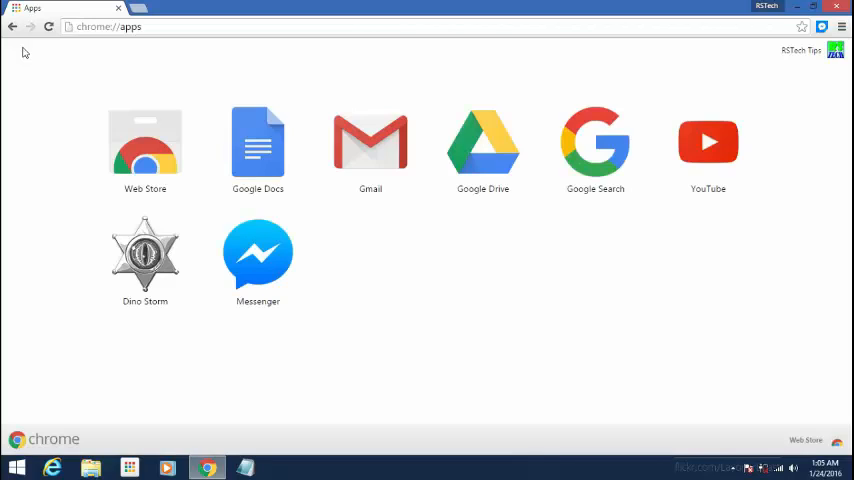
mouse_move(68, 160)
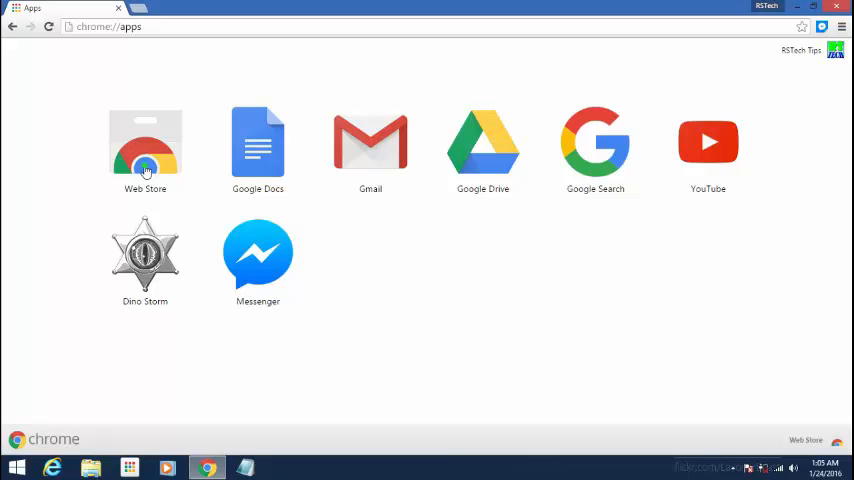
click(145, 143)
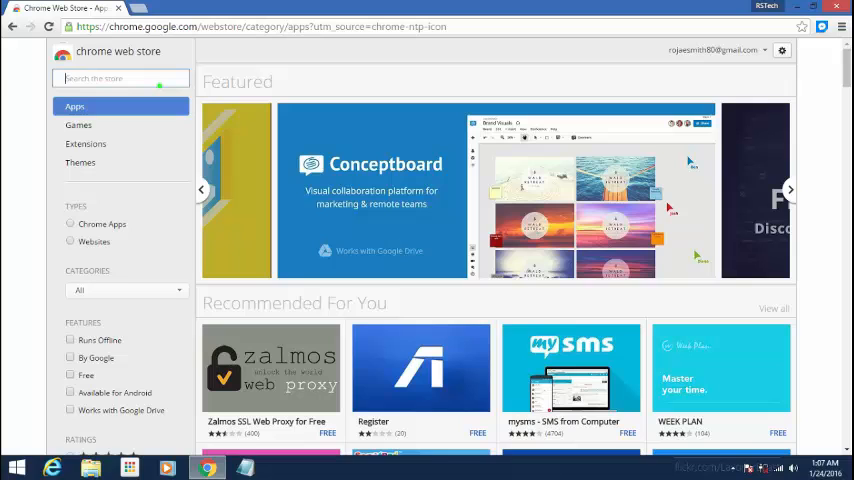
- Search the Chrome Web Store for 'messenger'
click(790, 189)
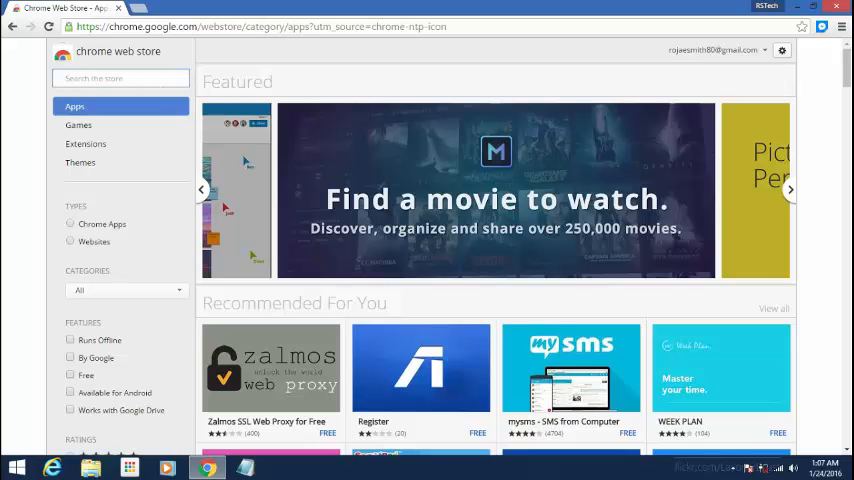
text(messenger)
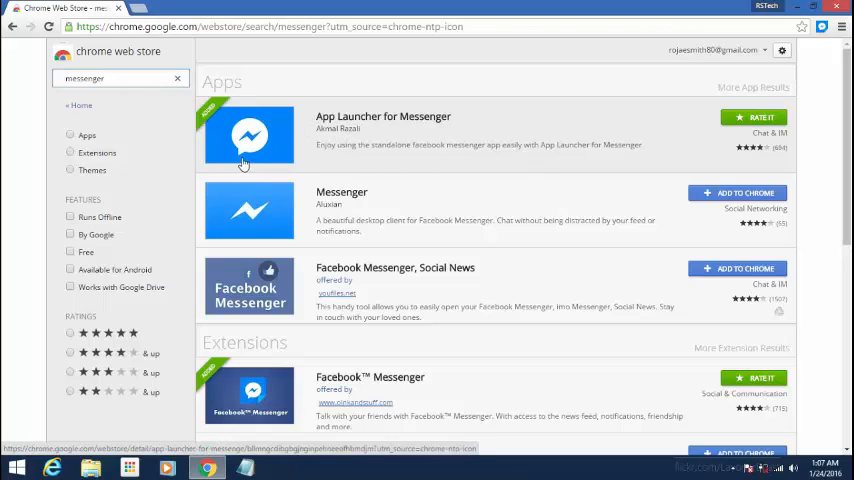
mouse_move(314, 142)
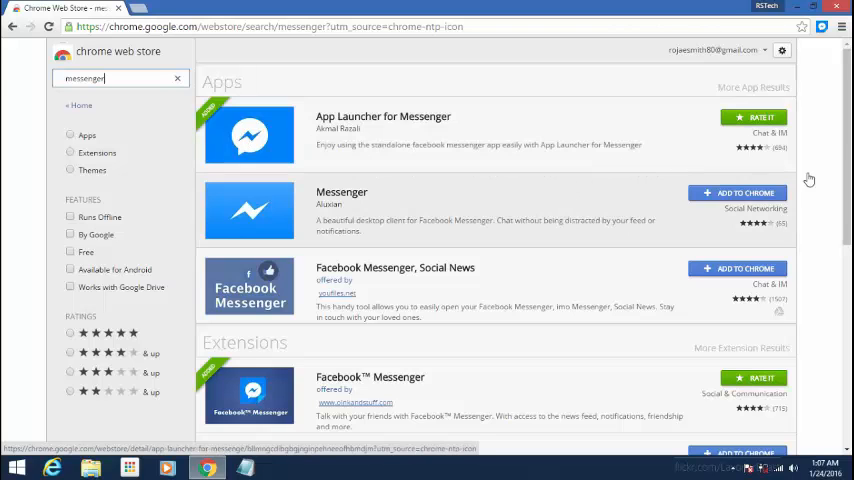
mouse_move(377, 135)
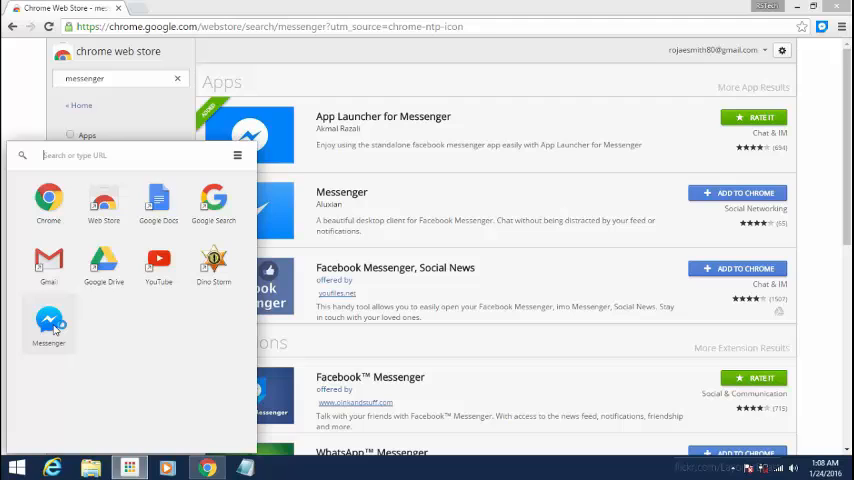
- Launch the installed Messenger app from the Chrome App Launcher
click(49, 325)
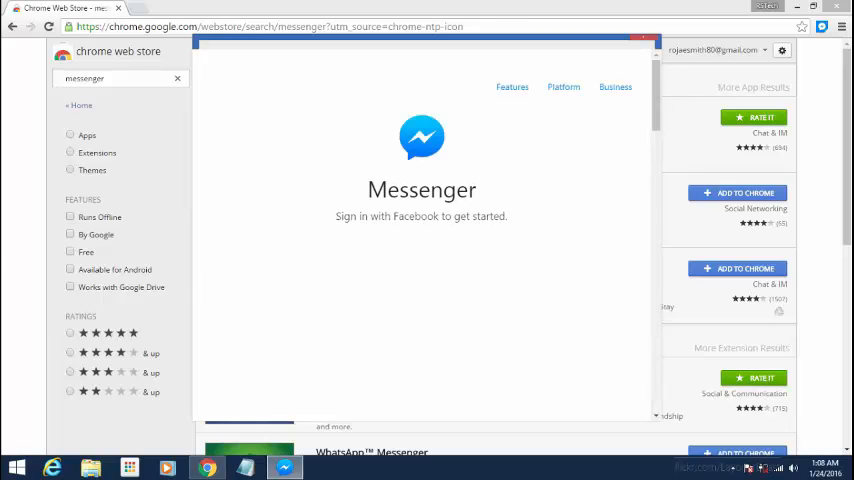
mouse_move(360, 227)
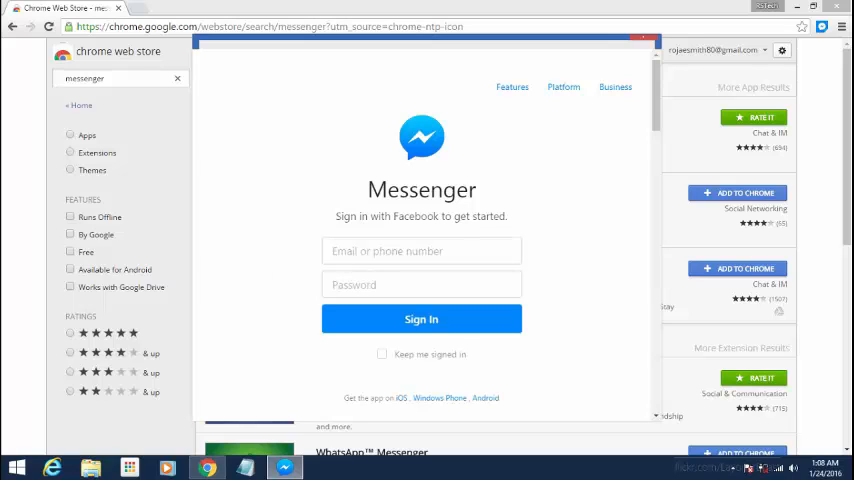
- Paste the account email, enter the password, and submit Messenger's Facebook sign-in
right_click(421, 251)
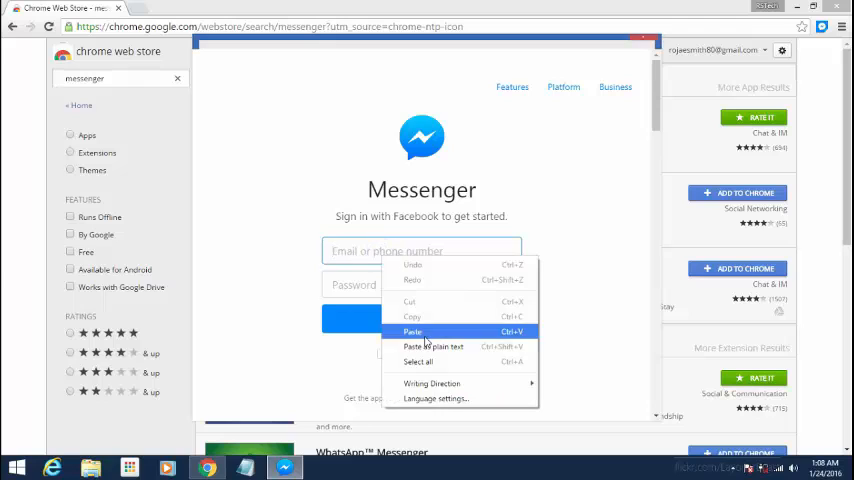
click(412, 331)
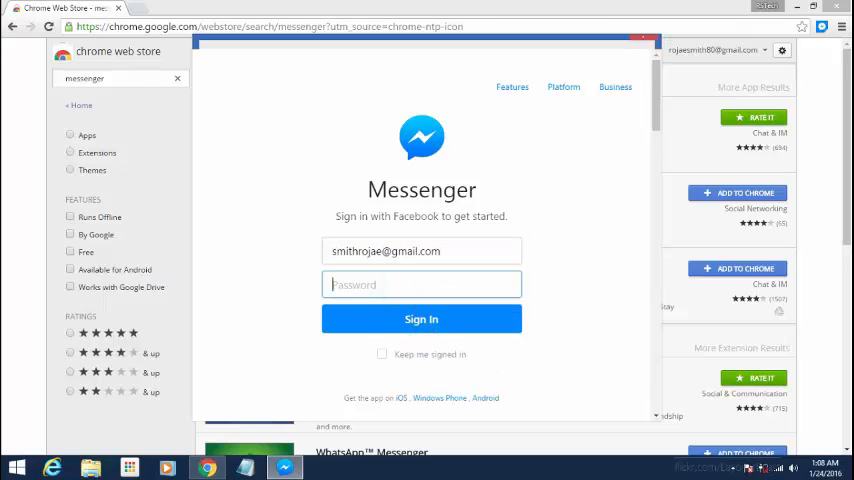
text(•)
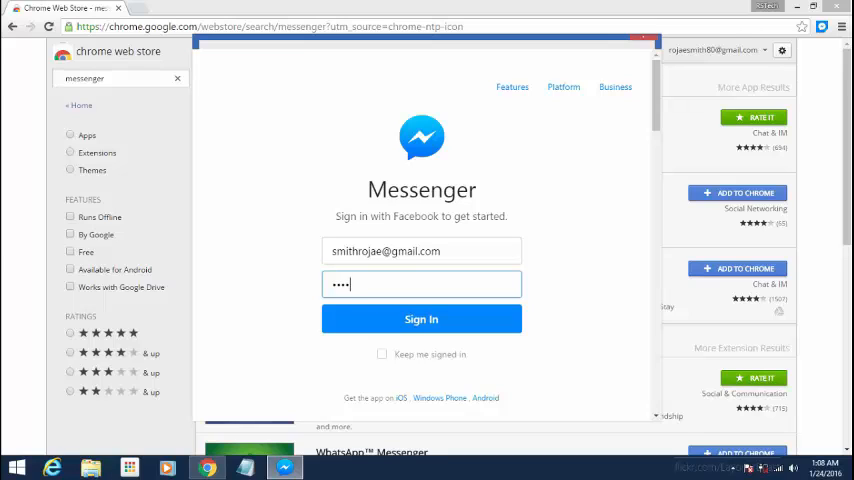
text(••)
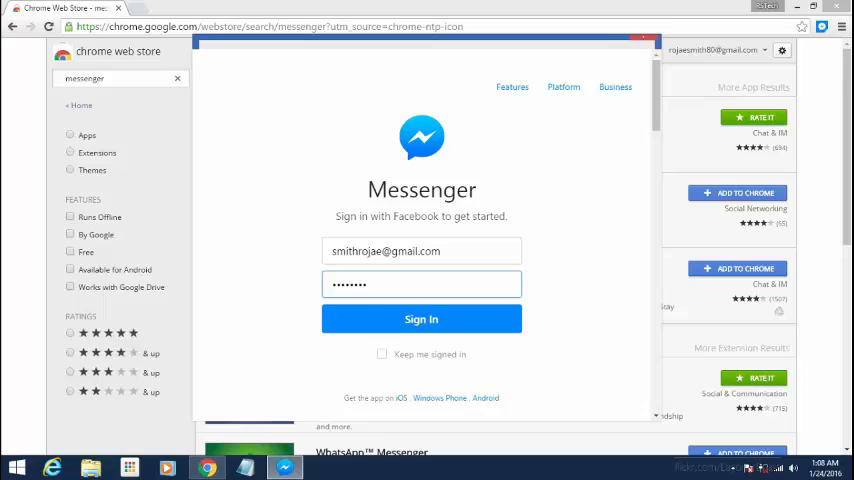
key(BackSpace)
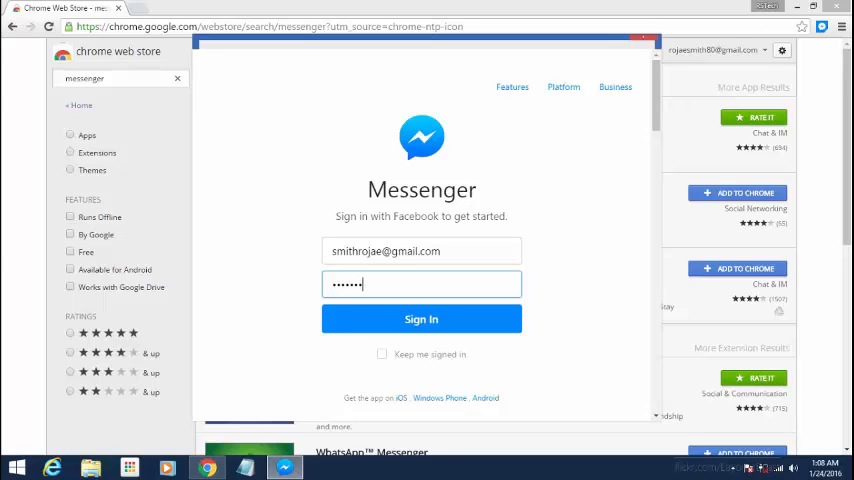
text(••)
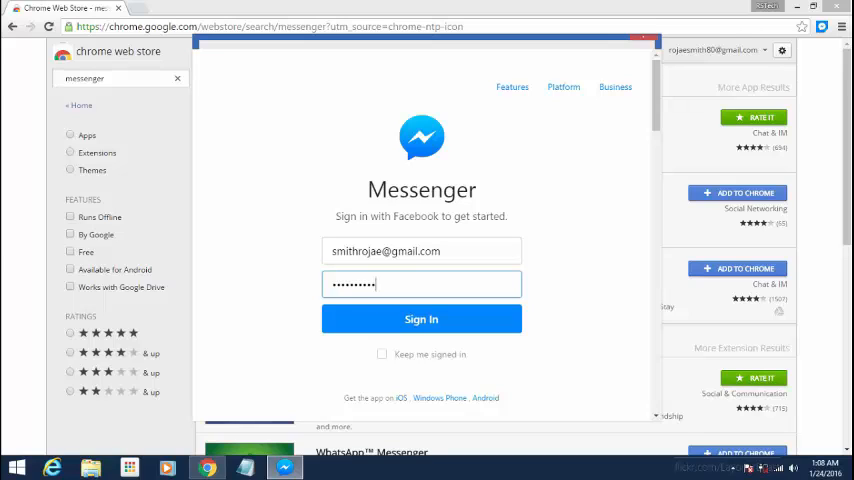
mouse_move(404, 320)
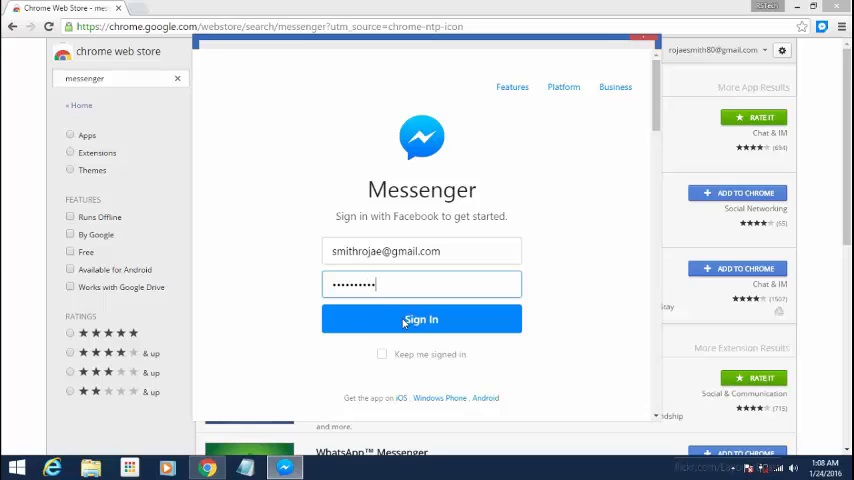
click(421, 319)
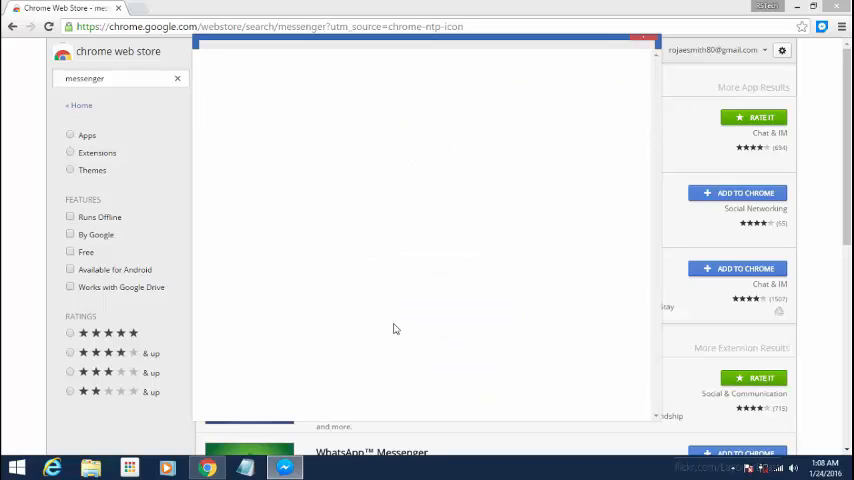
mouse_move(418, 333)
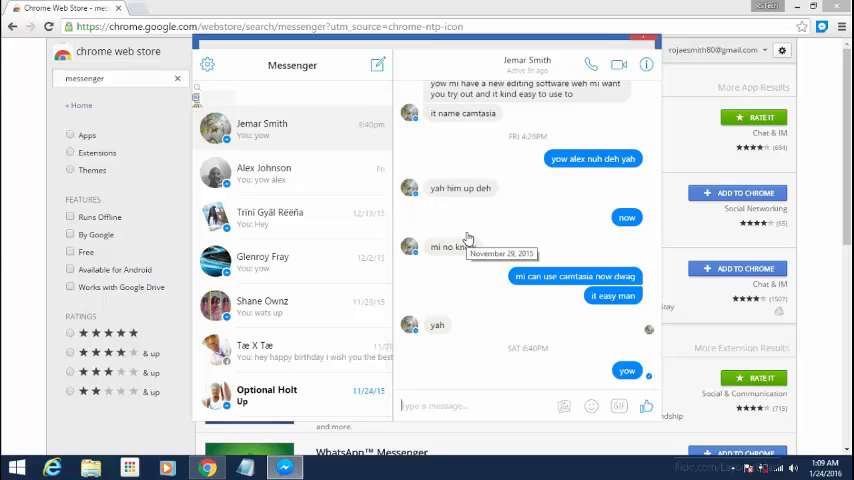
mouse_move(469, 241)
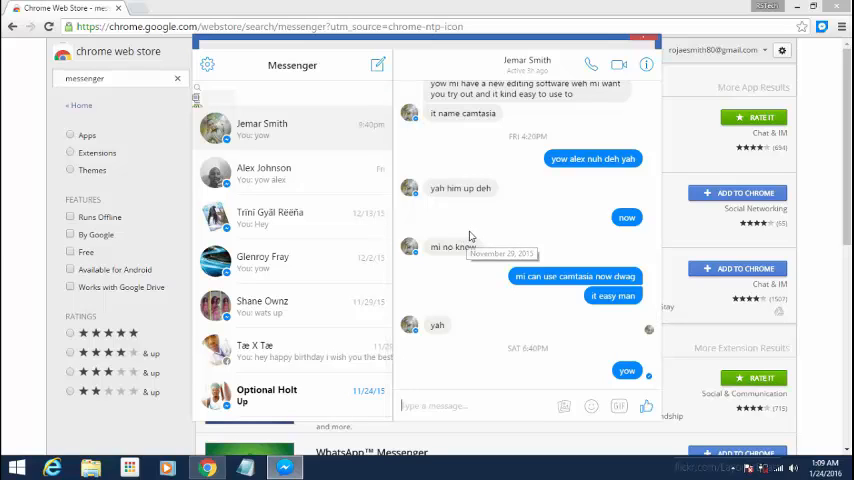